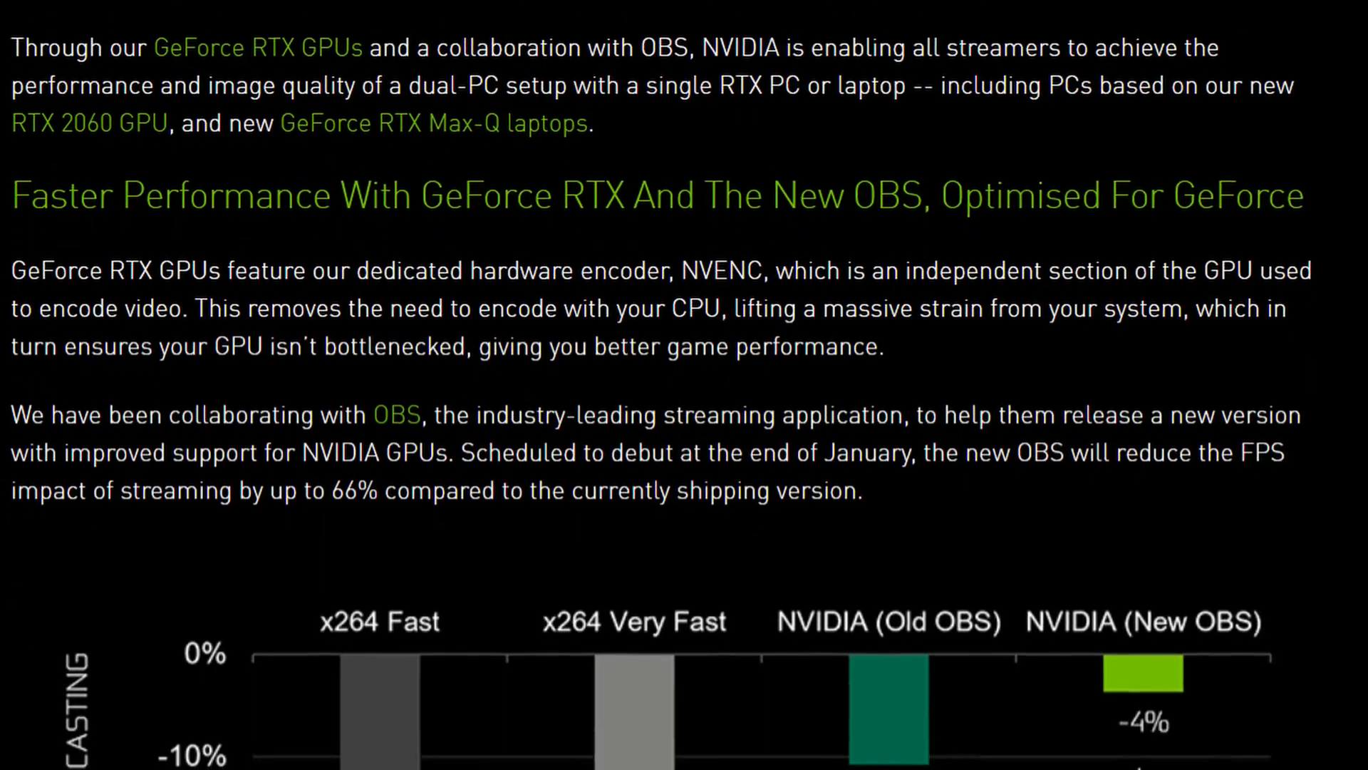
scroll("down", 3)
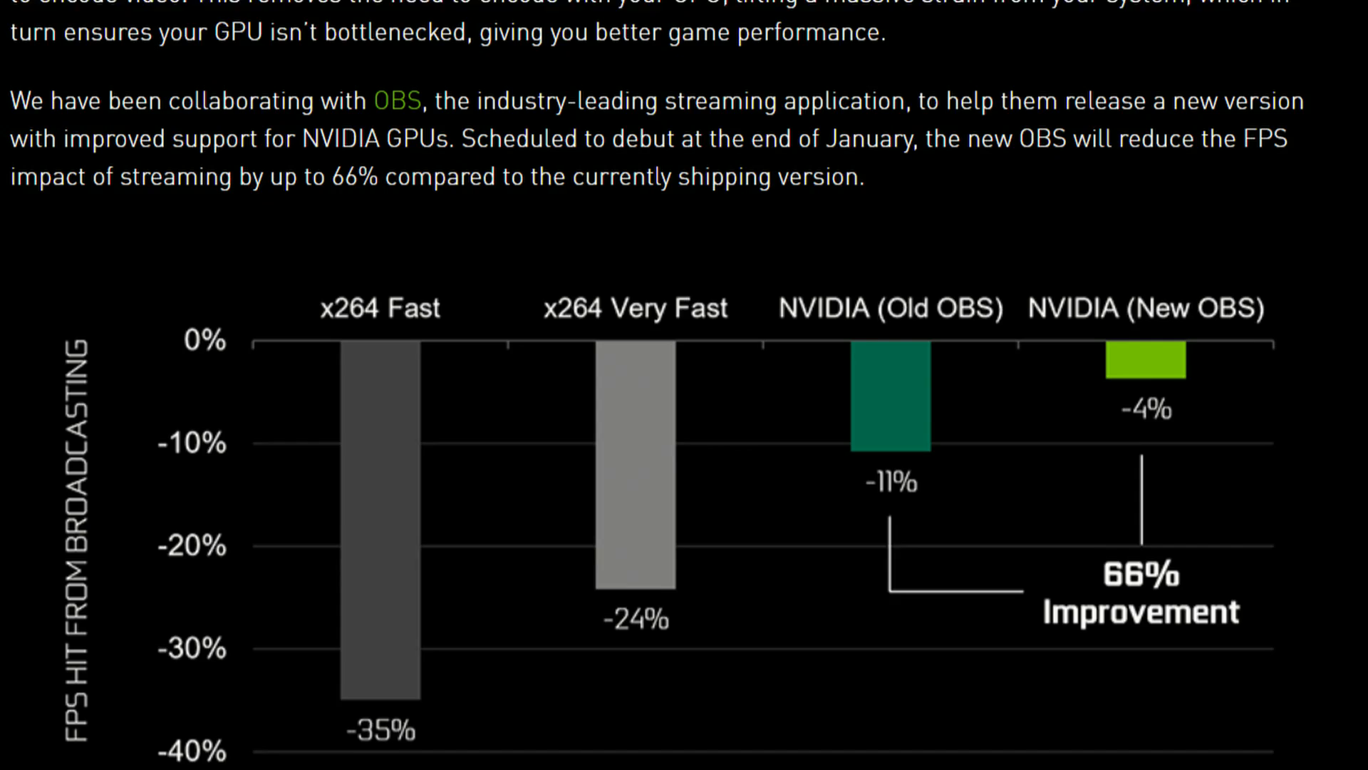
scroll("down", 3)
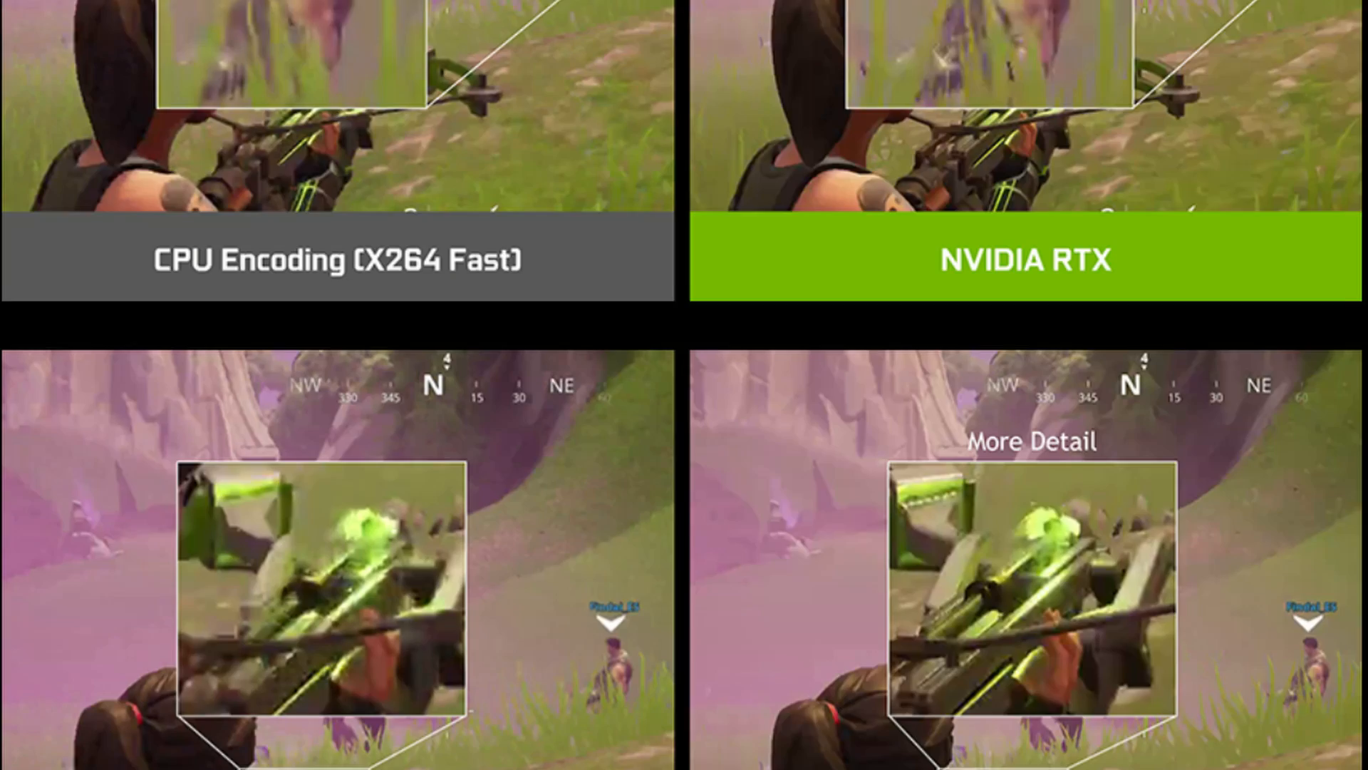
scroll("down", 3)
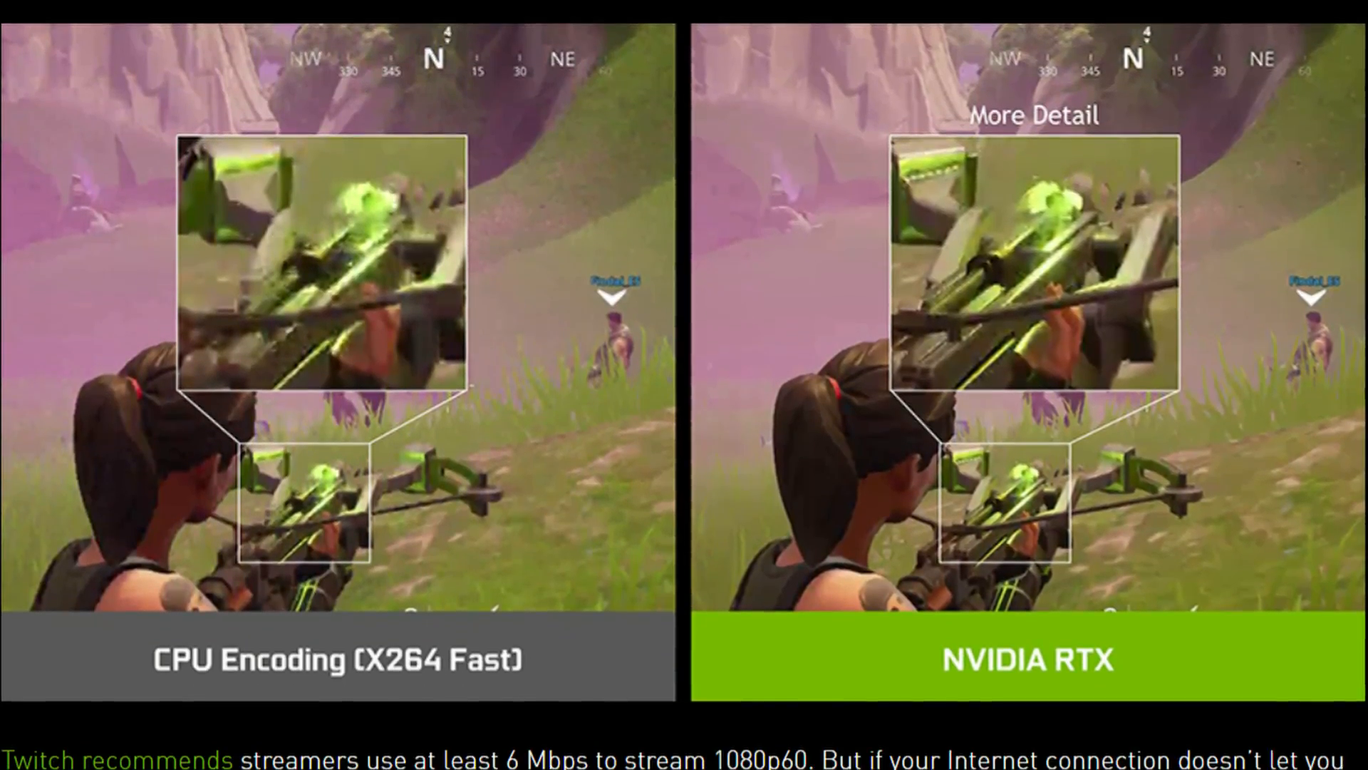